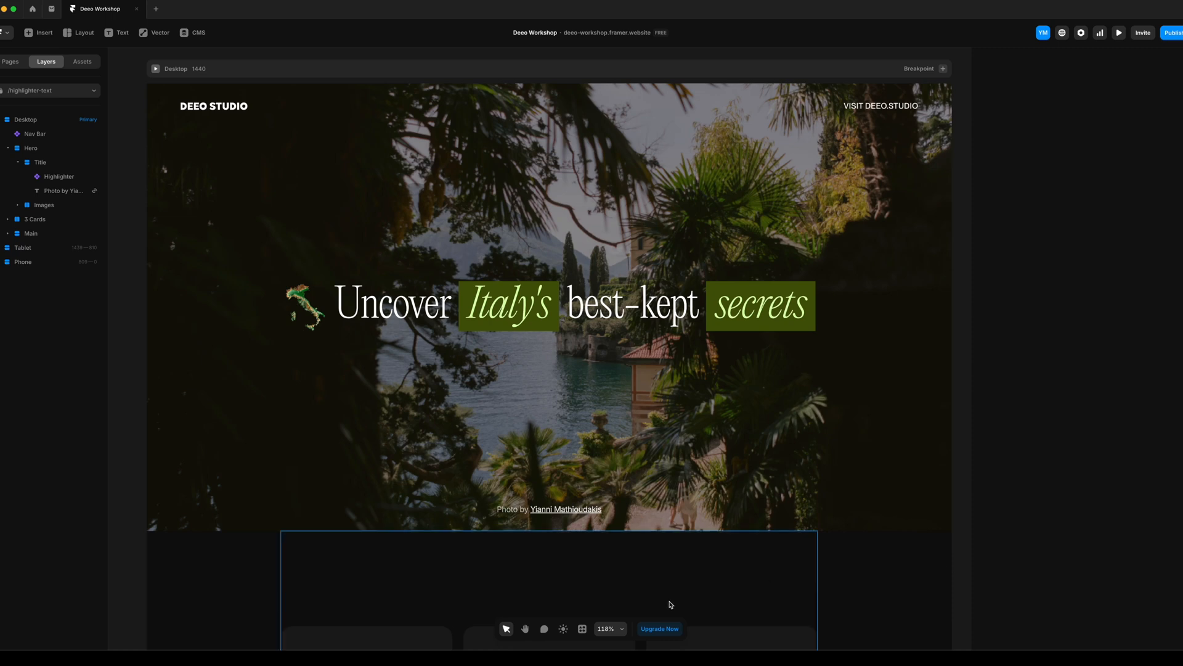
Step: Open Workshop from the Insert menu to show the 'Make a Component…' prompt
left_click(582, 628)
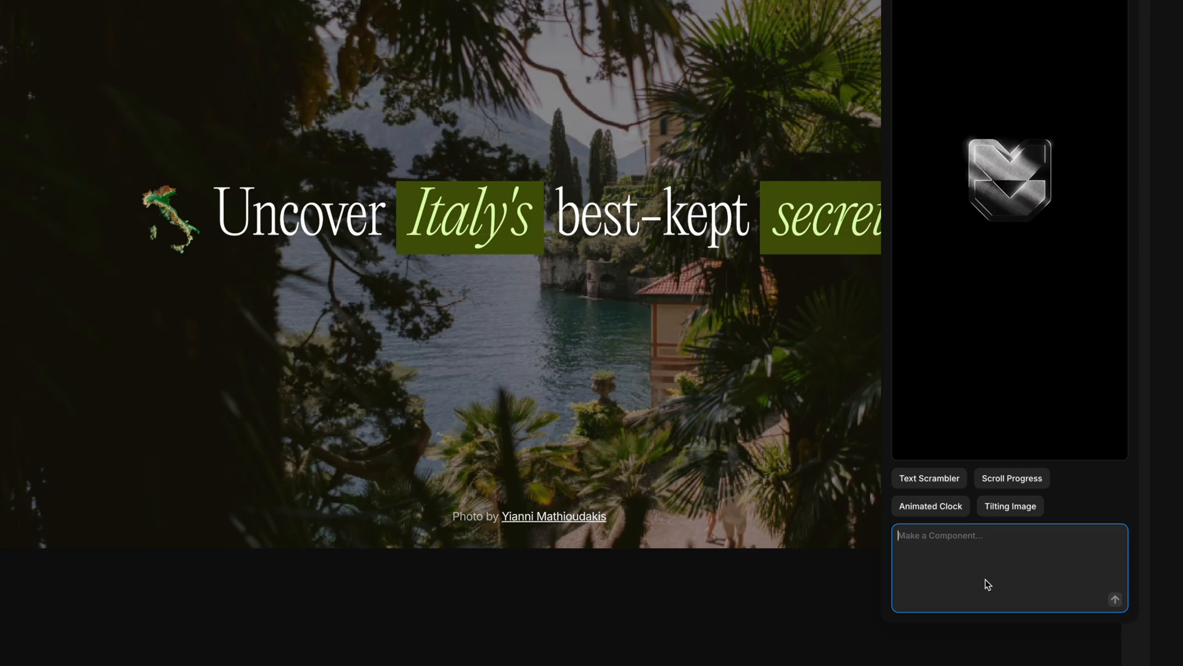
Step: Open the Text Scrambler example and scroll through its generated React code
left_click(928, 477)
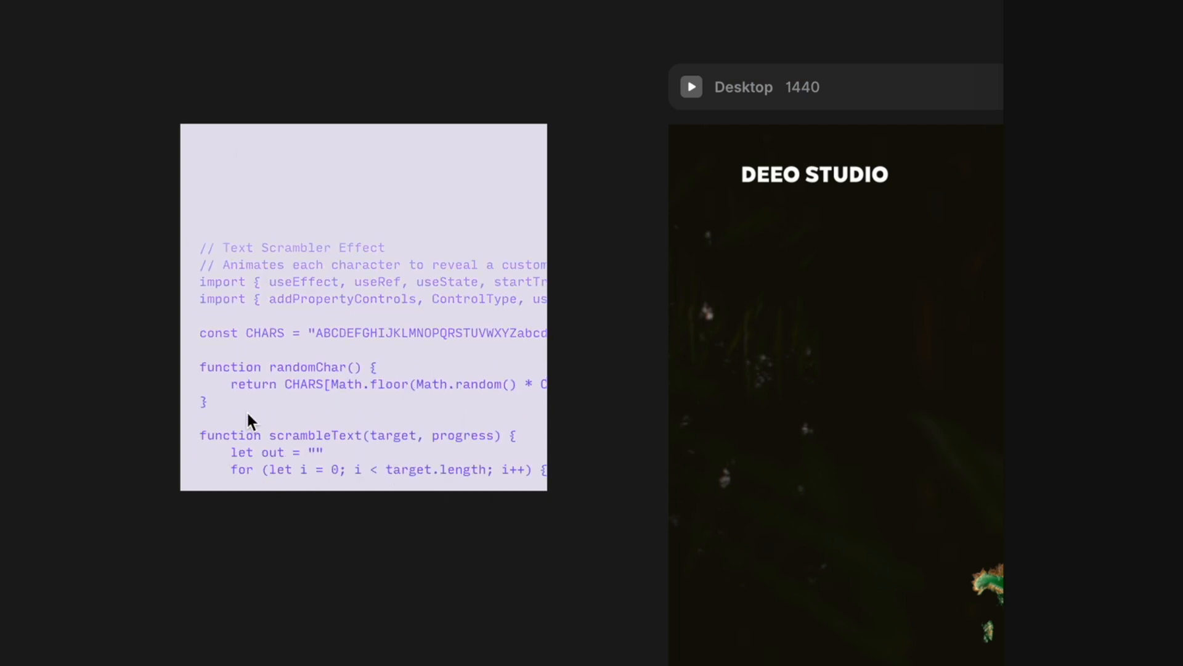
scroll("down", 3)
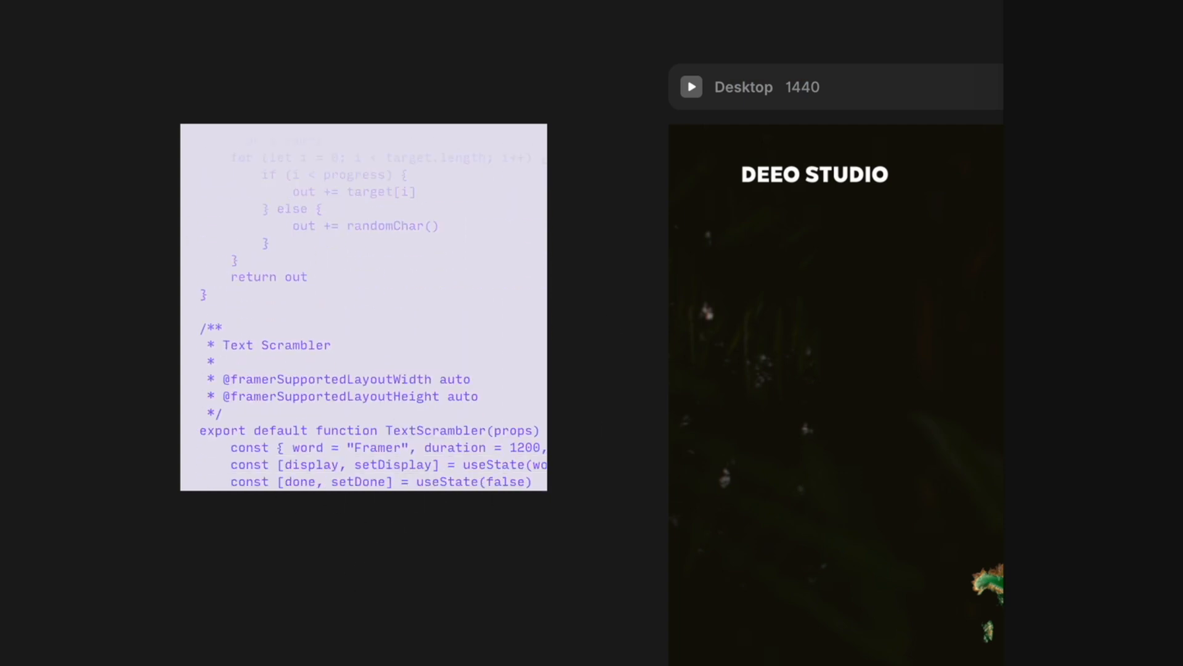
scroll("down", 3)
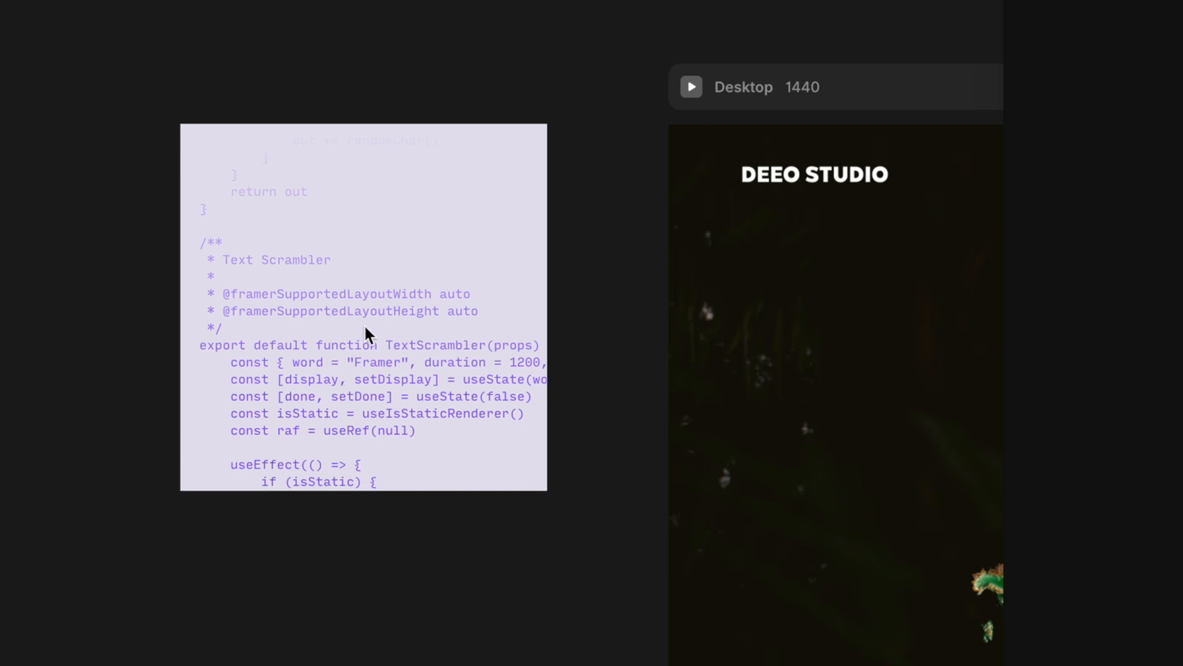
scroll("down", 3)
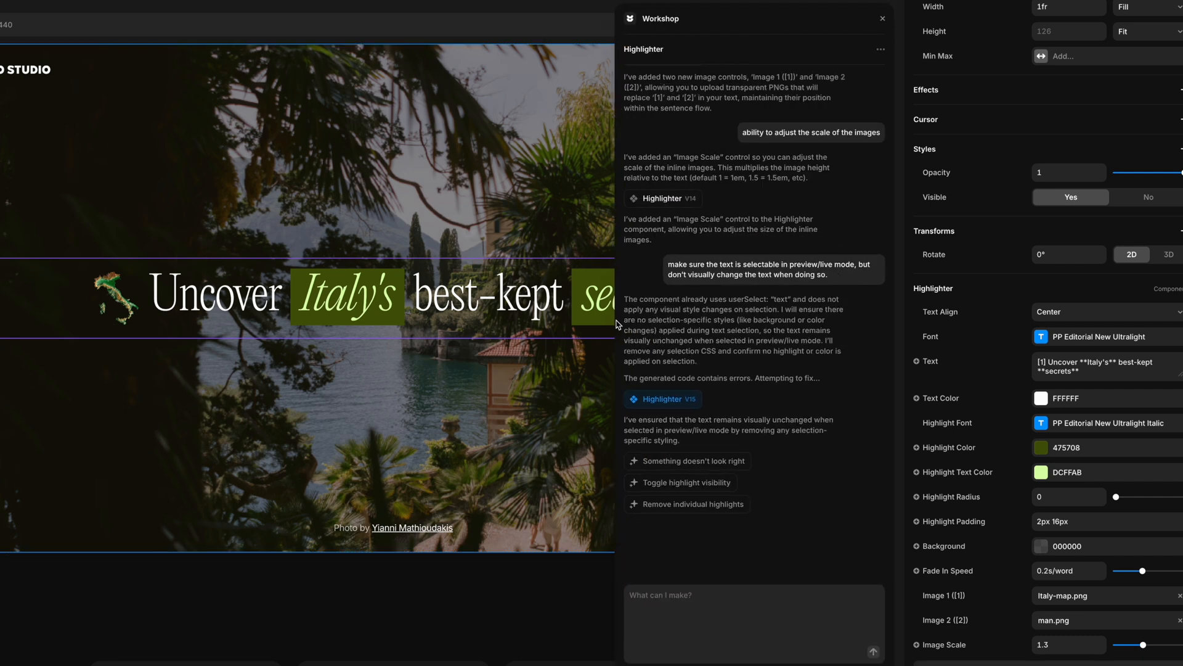
Step: Scroll up the Highlighter chat history to its very first prompt
scroll("up", 3)
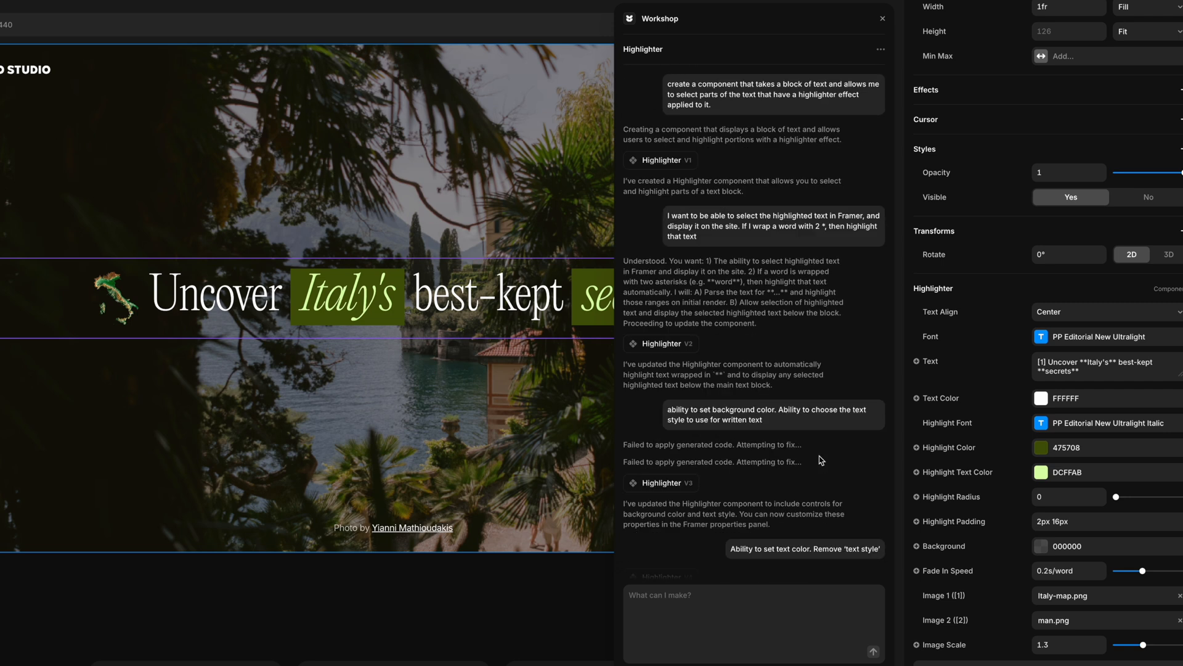
mouse_move(670, 511)
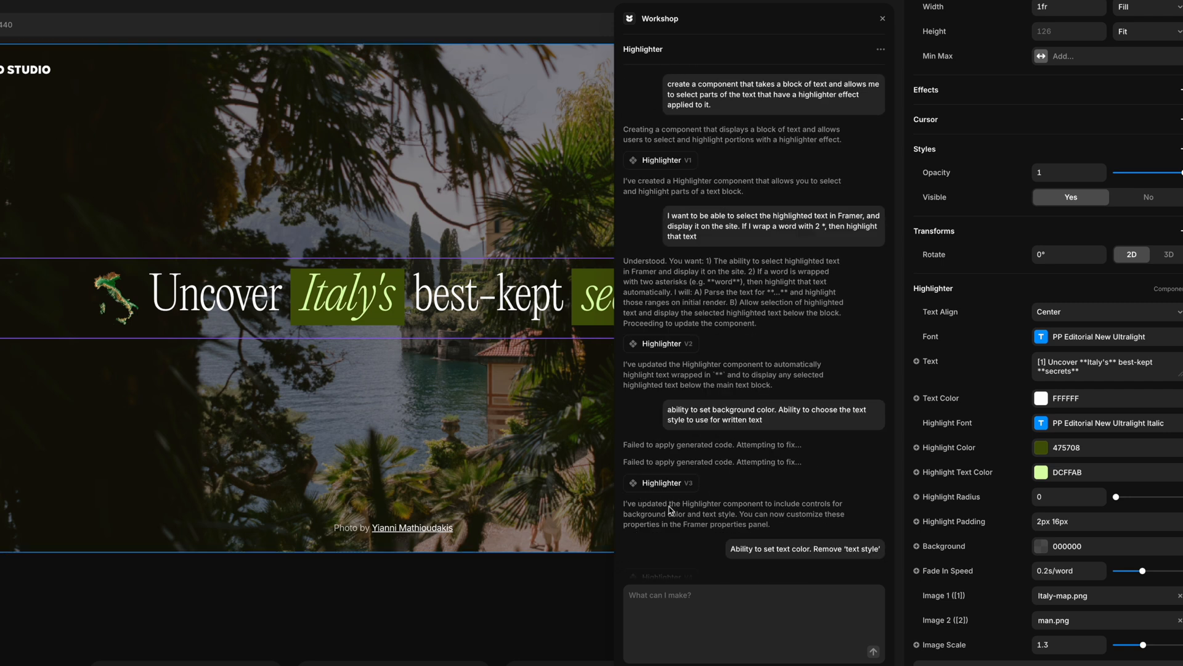
mouse_move(688, 496)
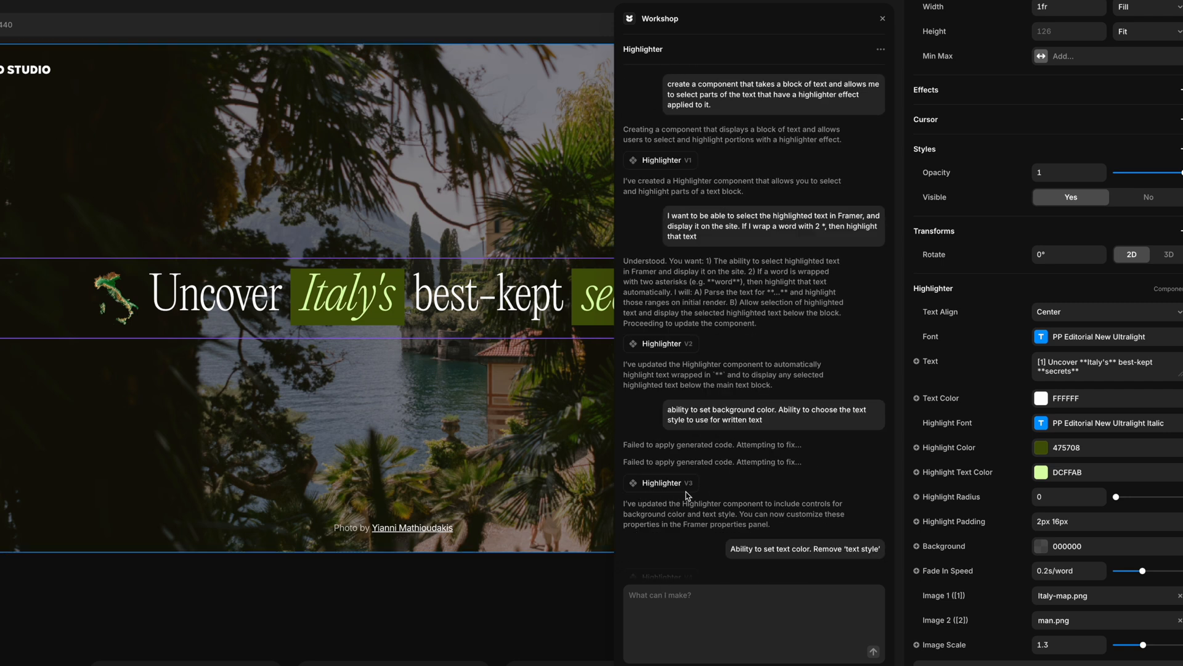
mouse_move(728, 436)
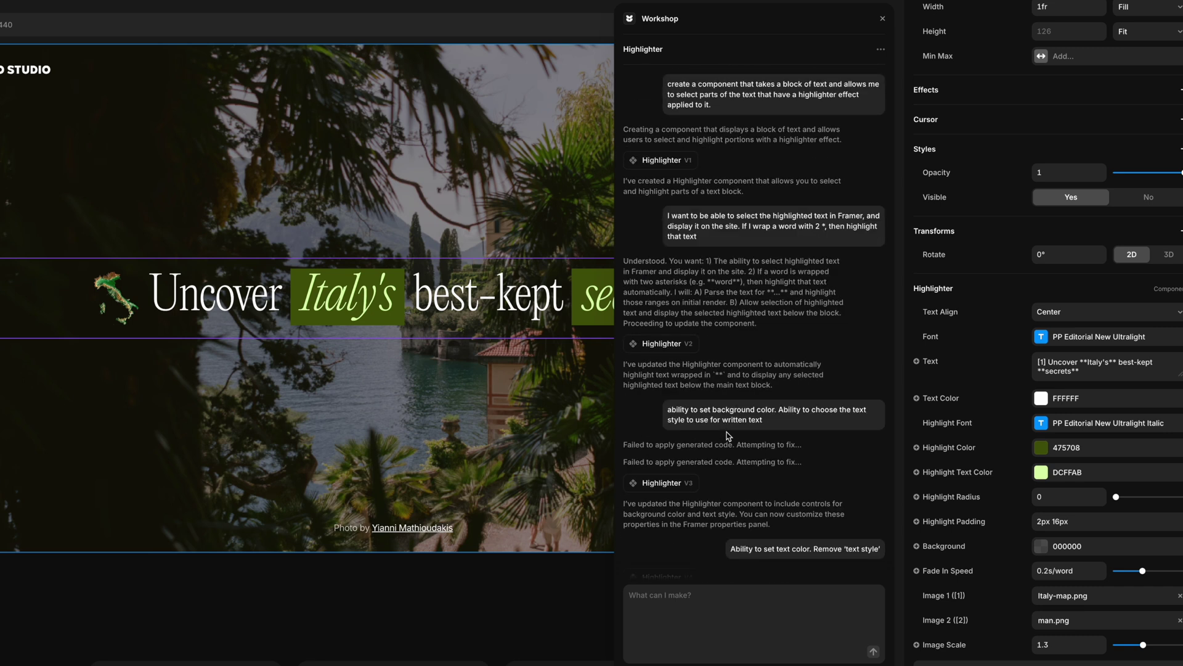
mouse_move(770, 387)
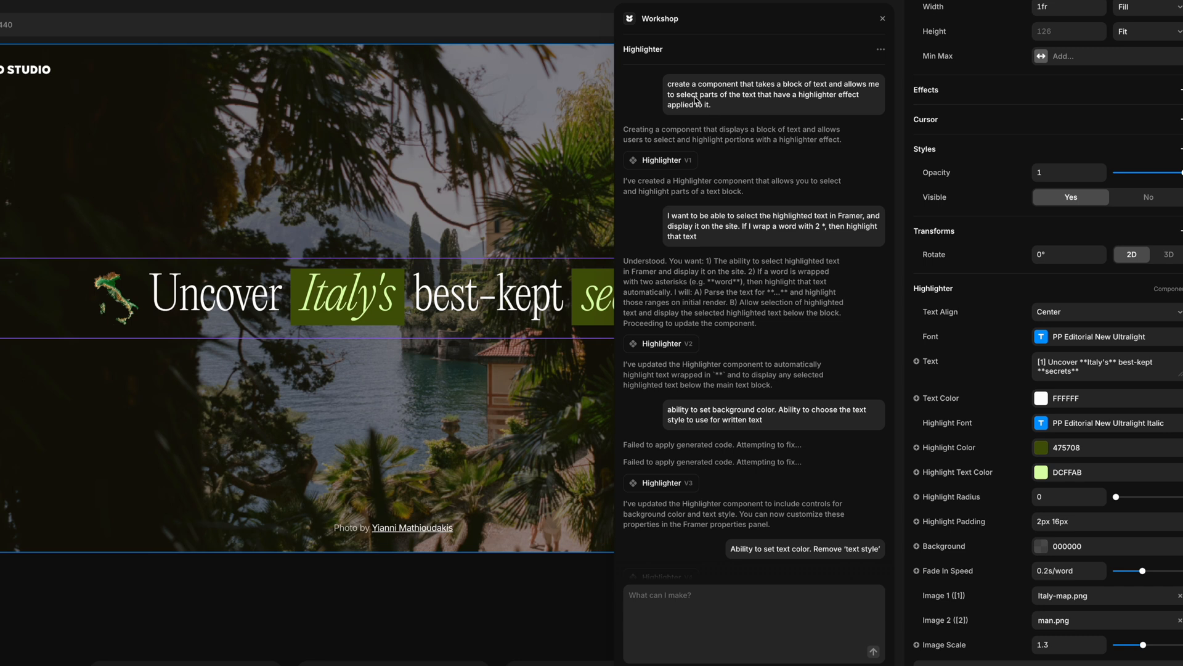
mouse_move(774, 149)
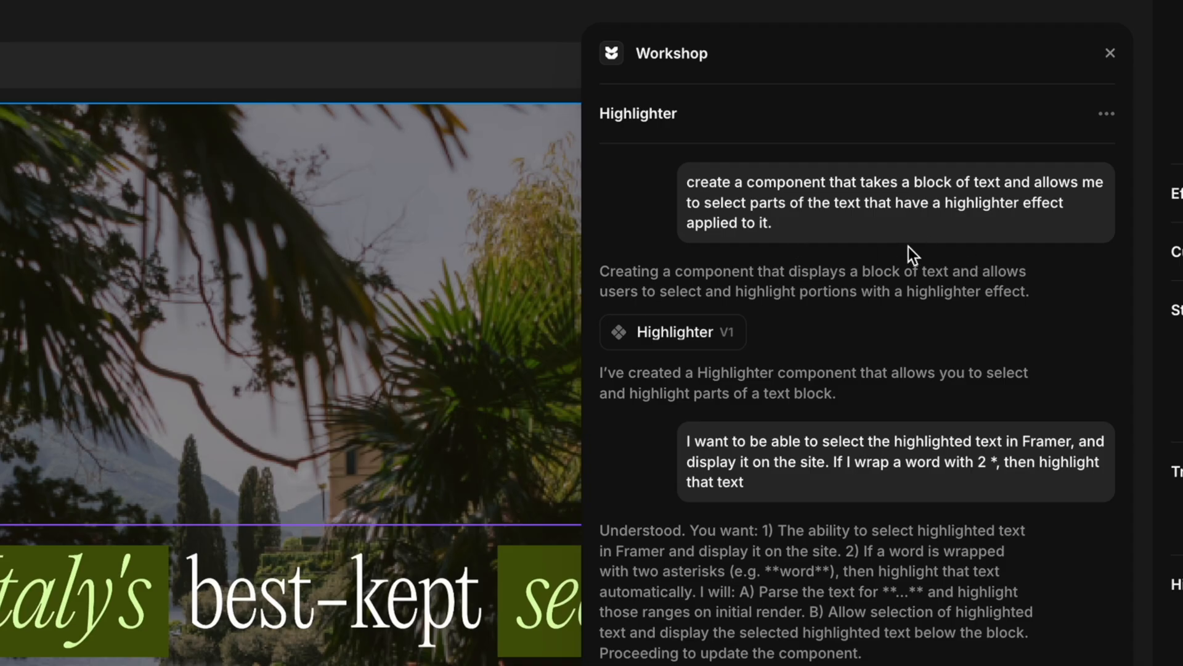
mouse_move(909, 387)
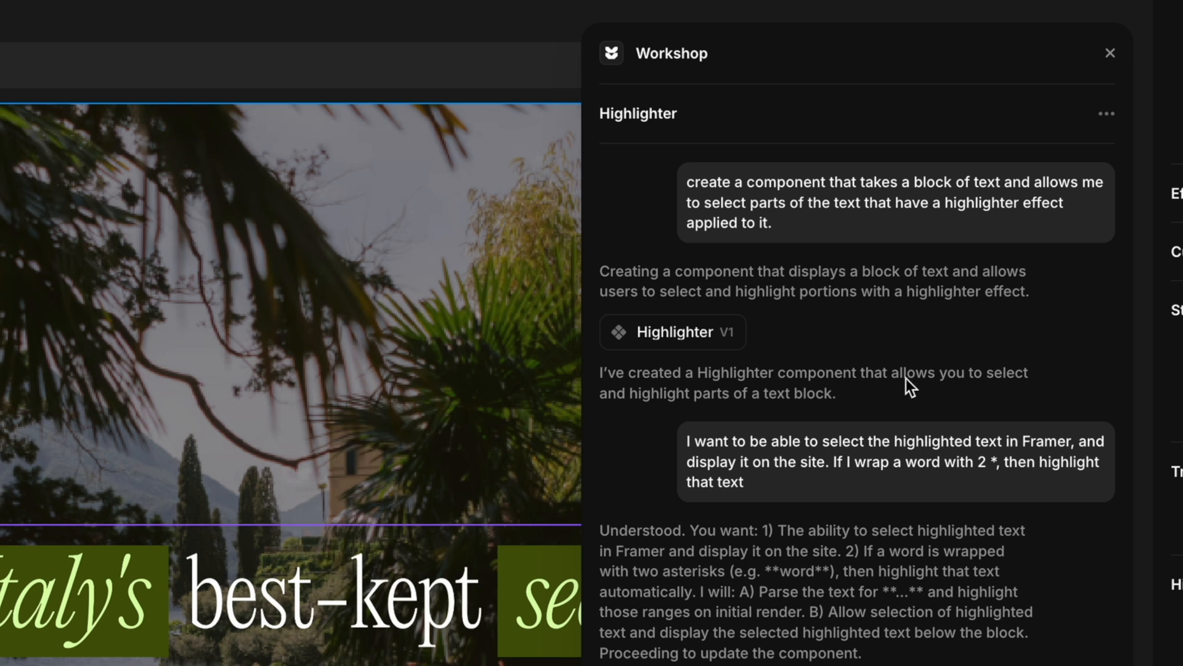
mouse_move(866, 273)
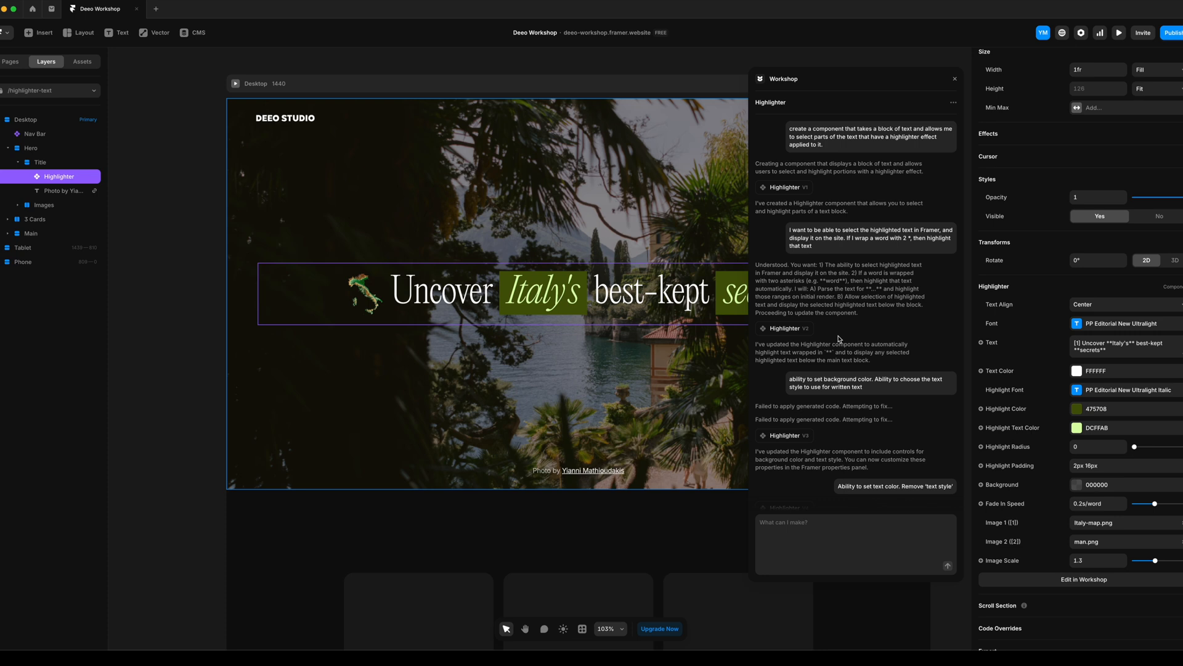
mouse_move(860, 317)
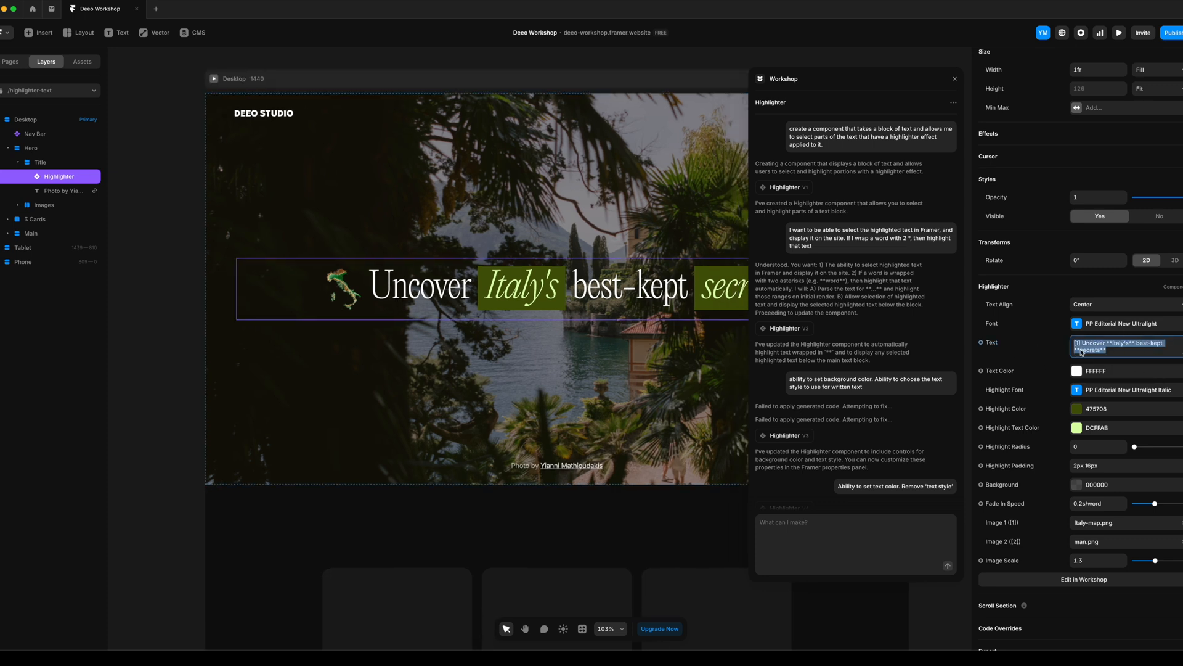
left_click(1106, 347)
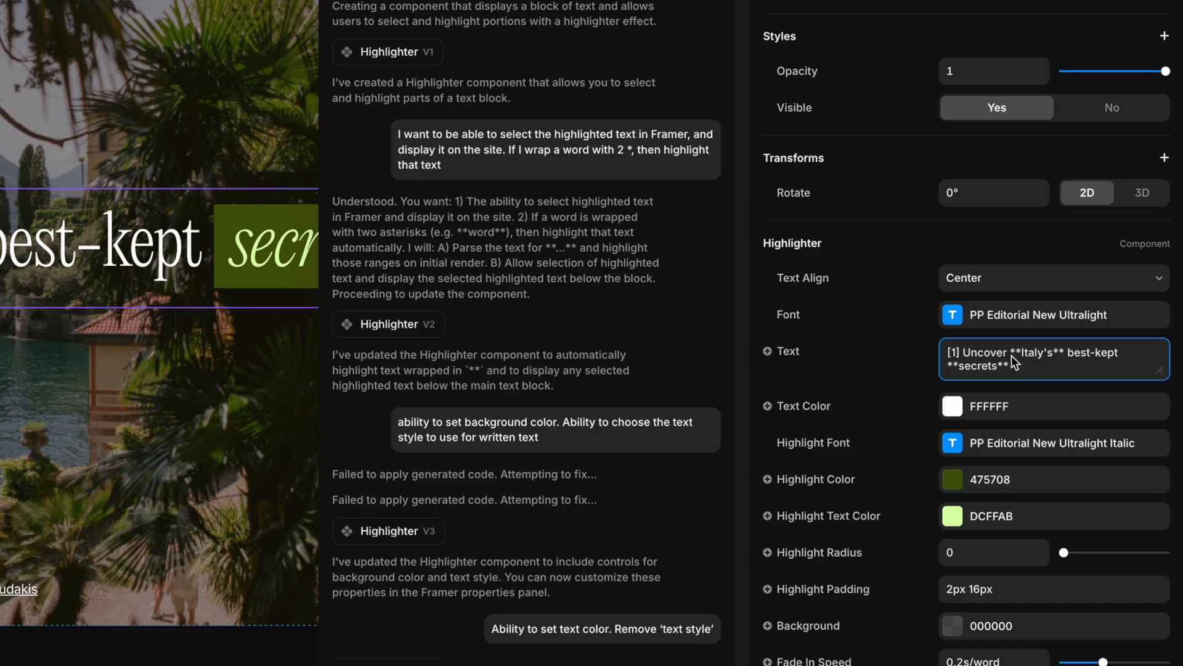
mouse_move(1069, 359)
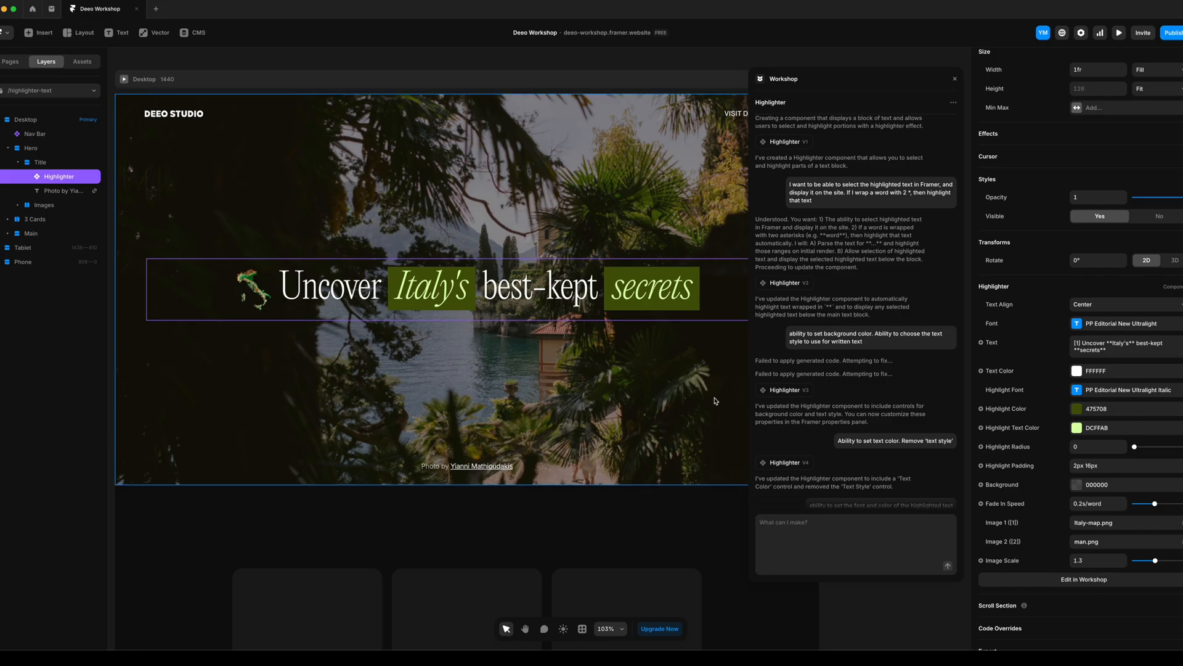
mouse_move(675, 342)
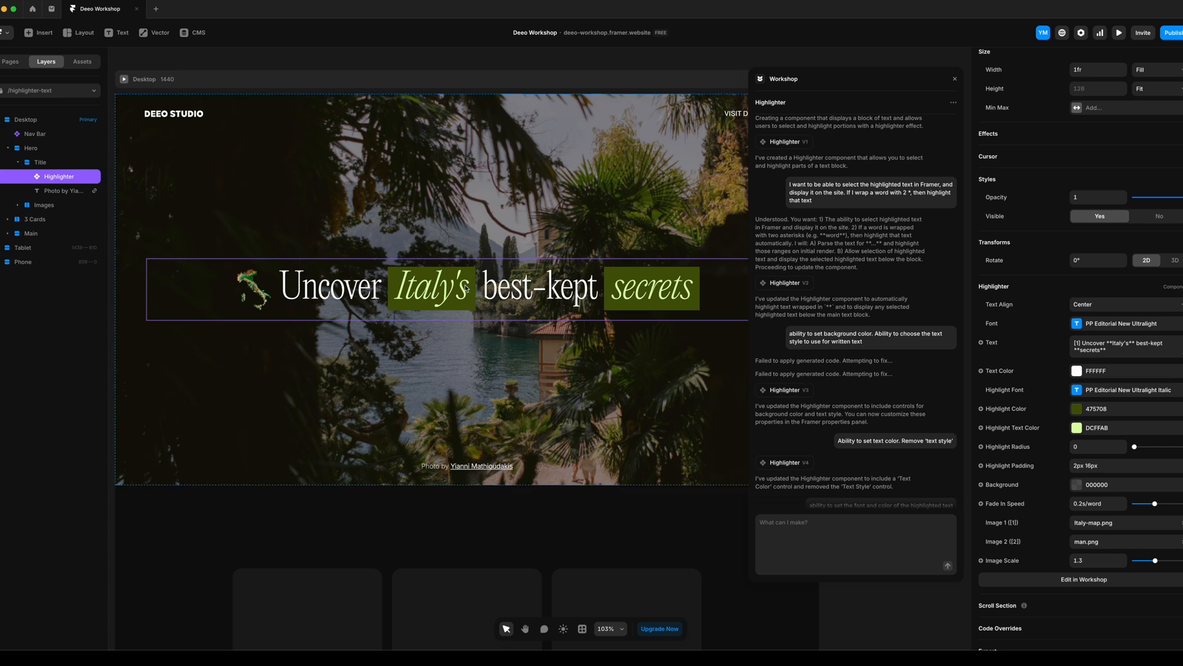
Step: Scroll down to later Highlighter versions adding corner radius, padding, fade-in and alignment
scroll("down", 3)
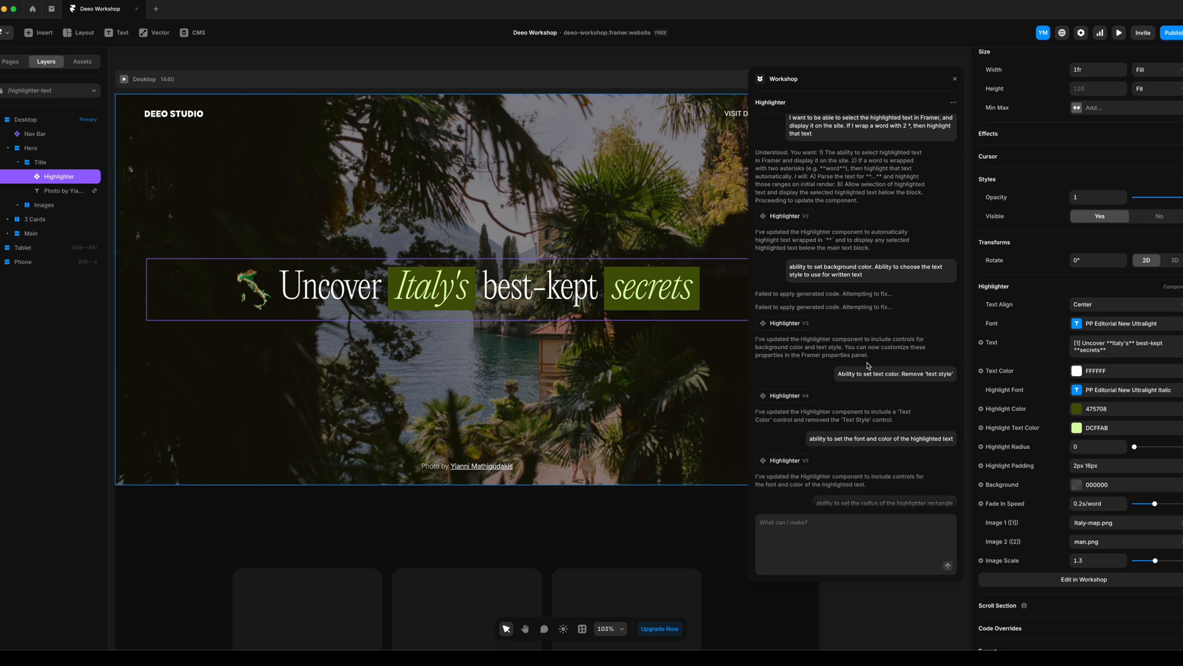
scroll("down", 3)
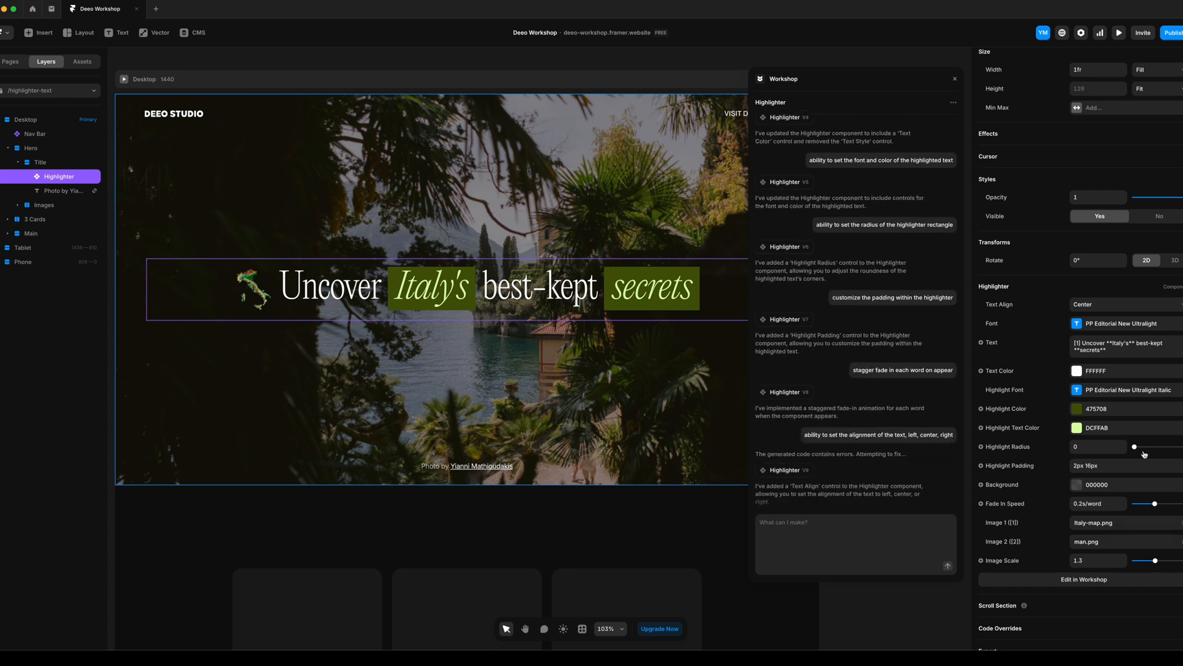
mouse_move(1160, 445)
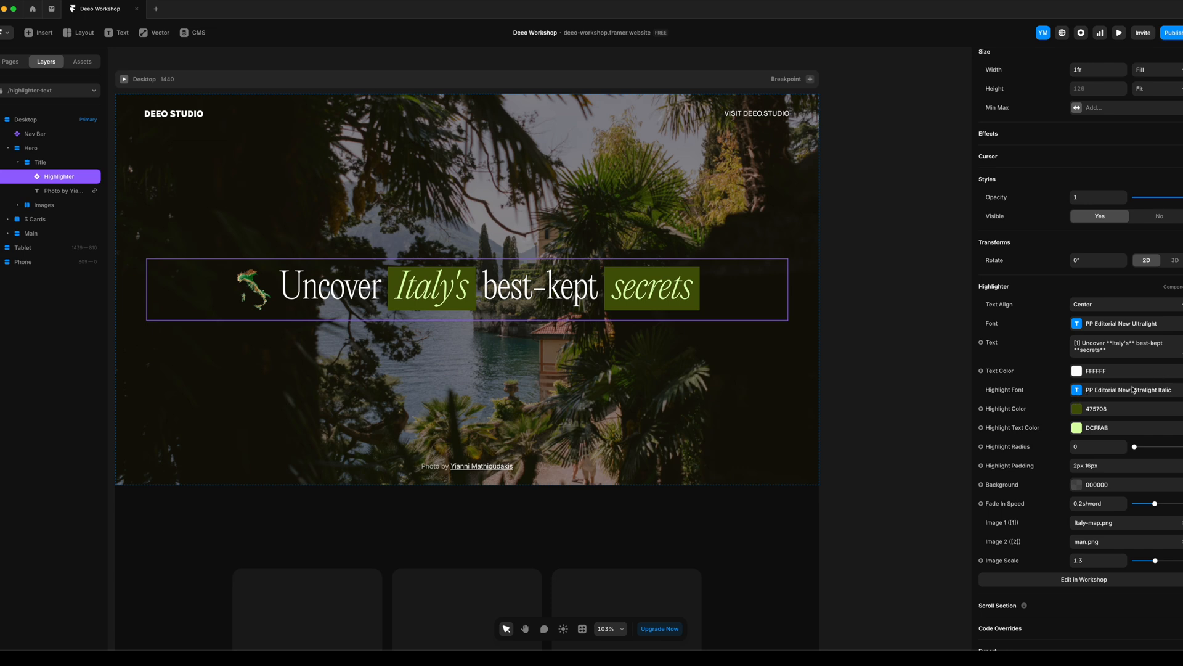
left_click(1124, 390)
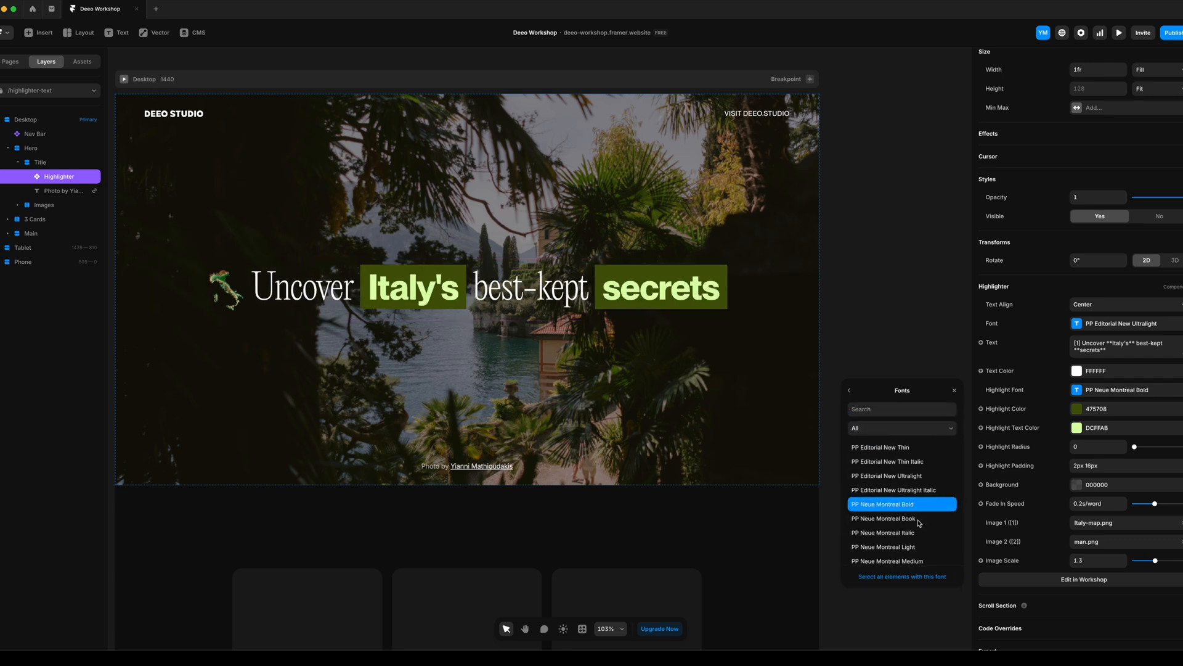
mouse_move(882, 519)
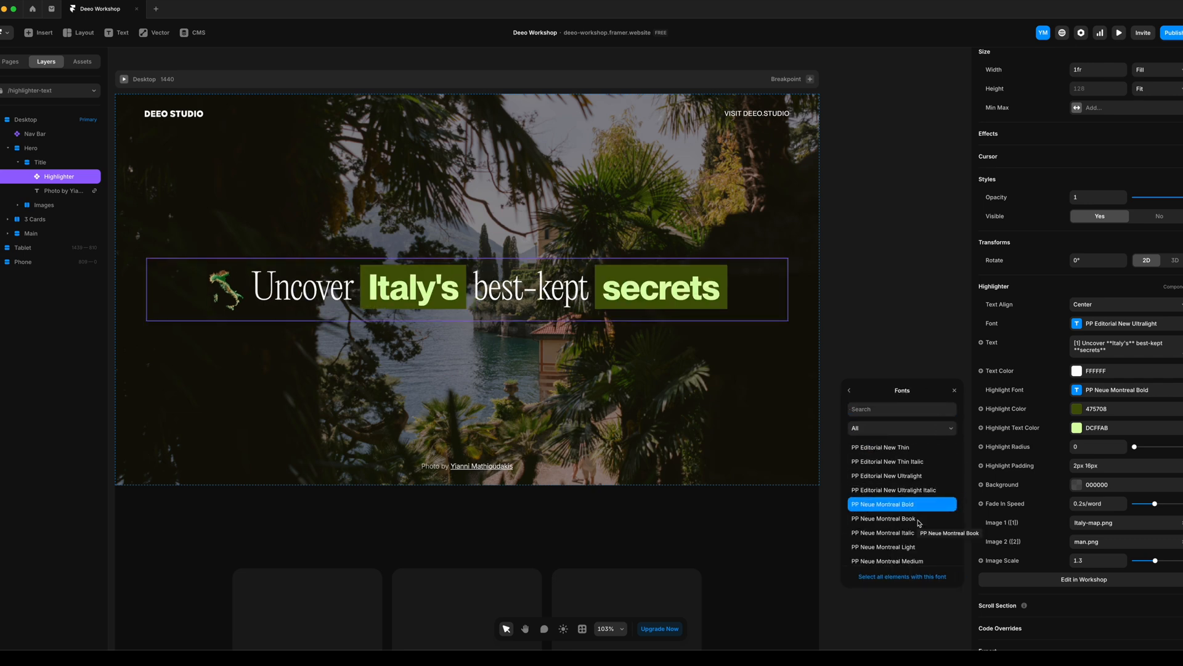
left_click(893, 489)
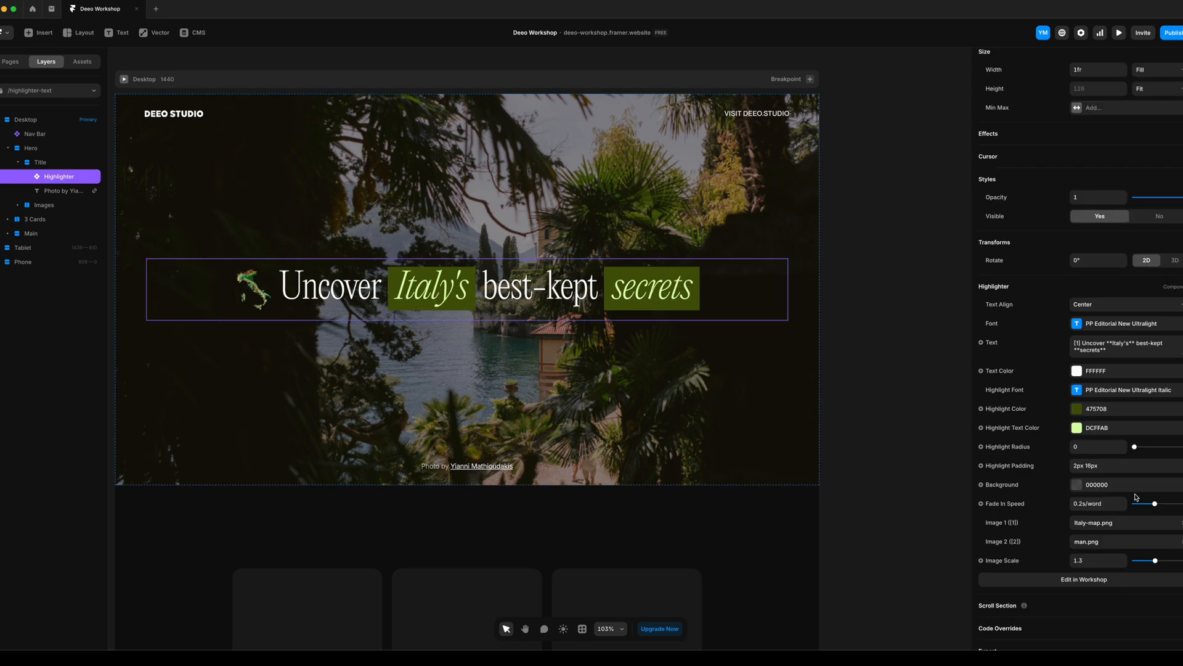
left_click(1119, 33)
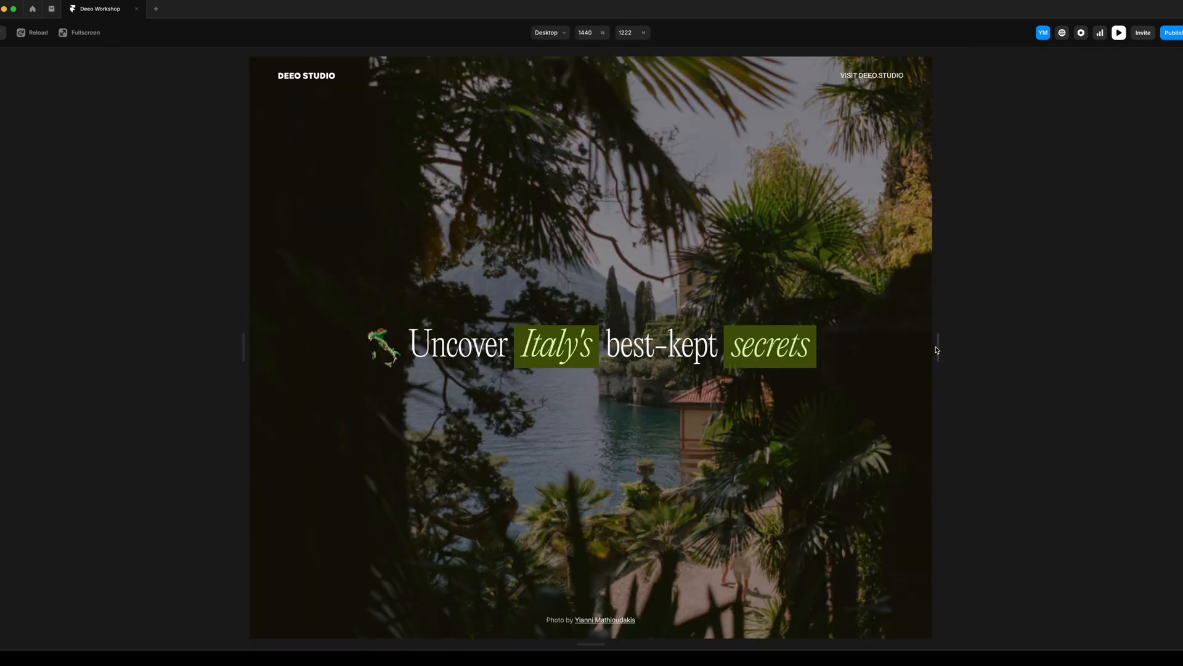
left_click(549, 32)
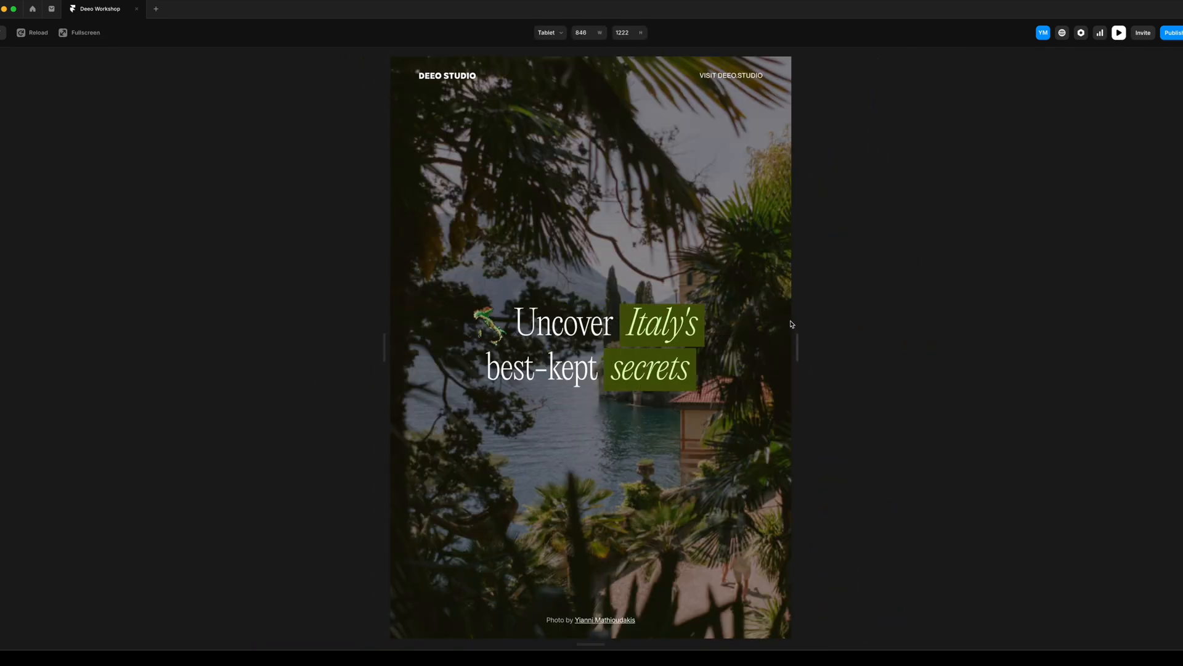
left_click(549, 33)
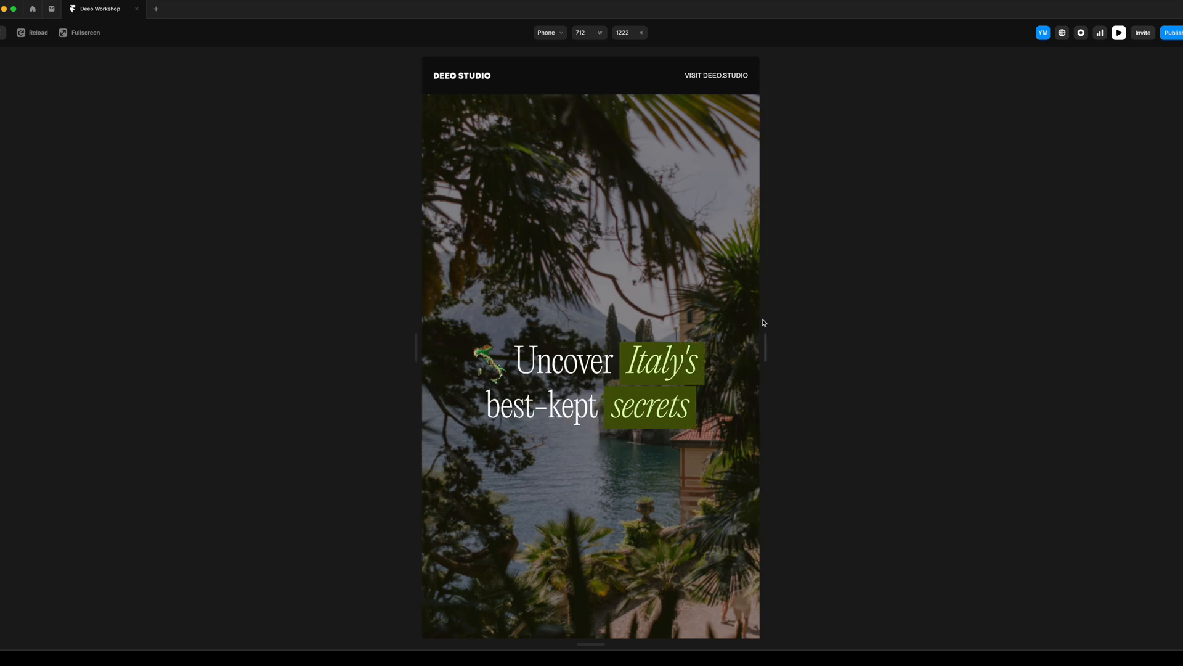
left_click(549, 33)
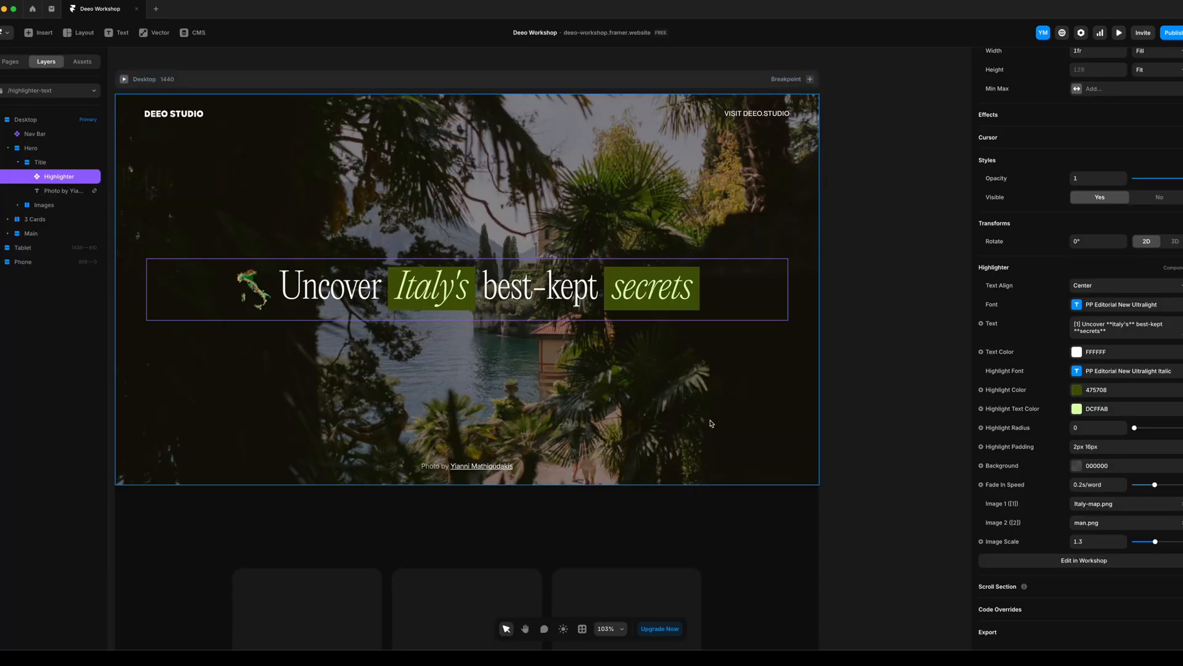
left_click(1121, 286)
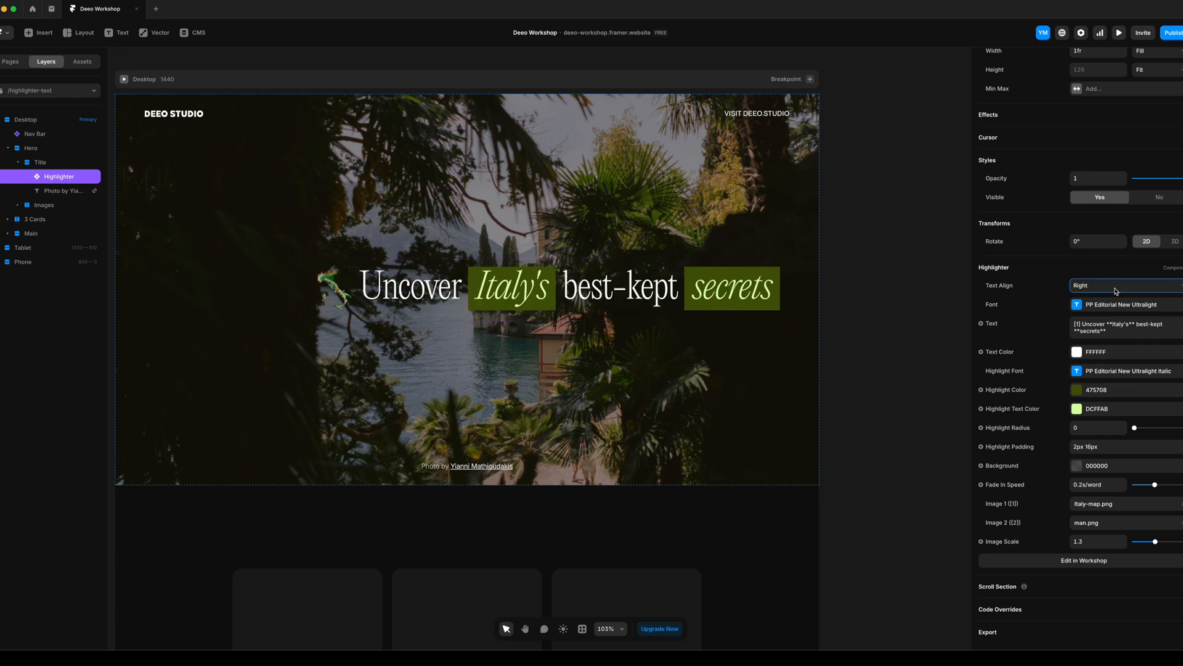
left_click(1122, 286)
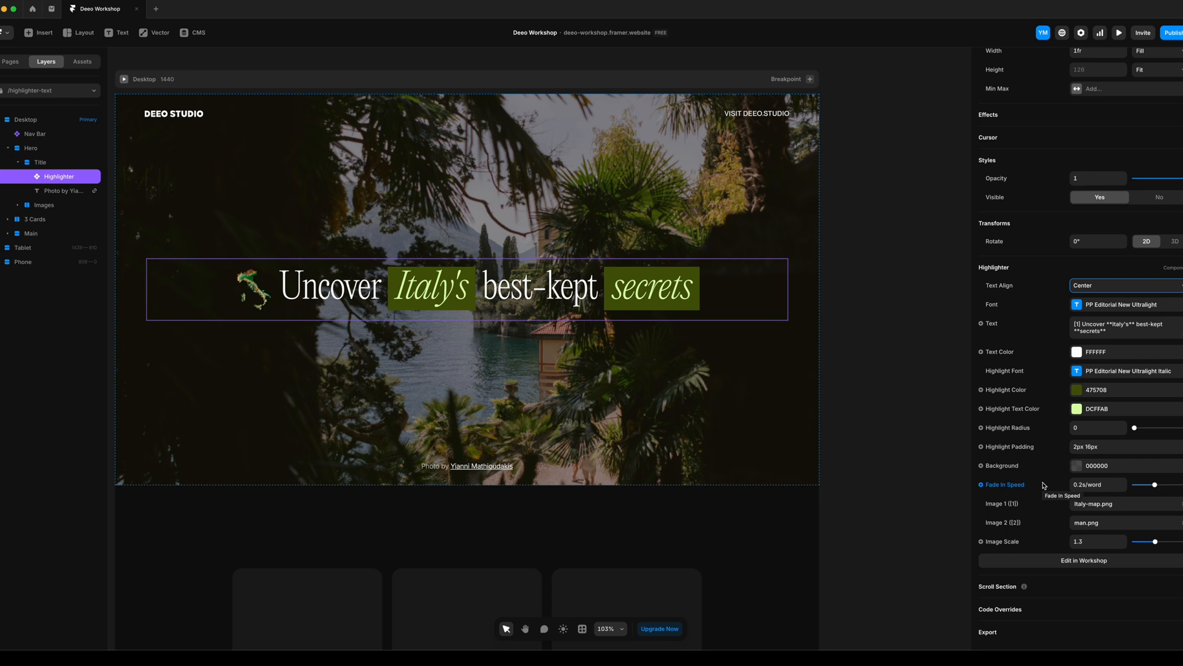
mouse_move(909, 462)
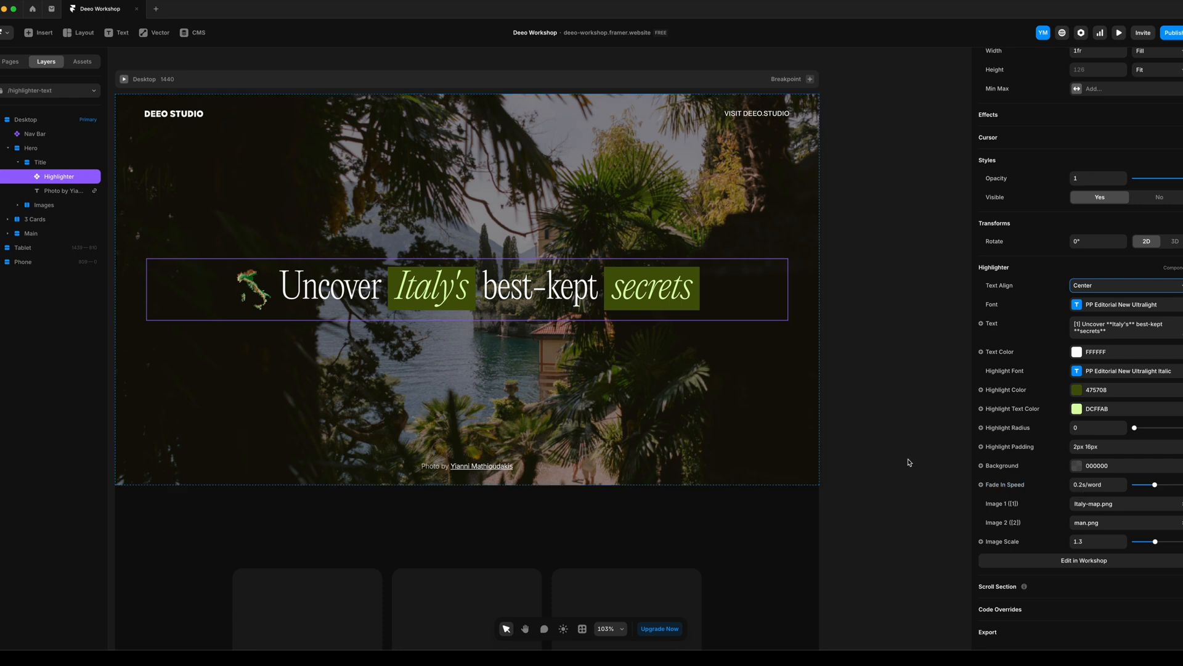
mouse_move(1139, 444)
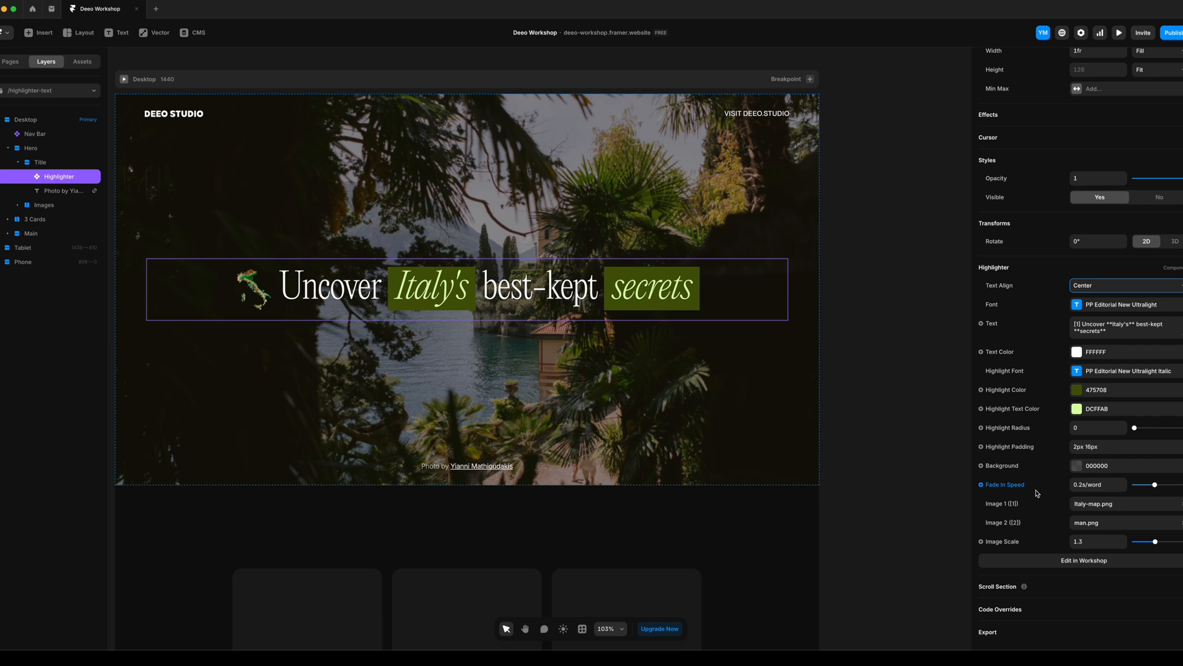
mouse_move(1067, 521)
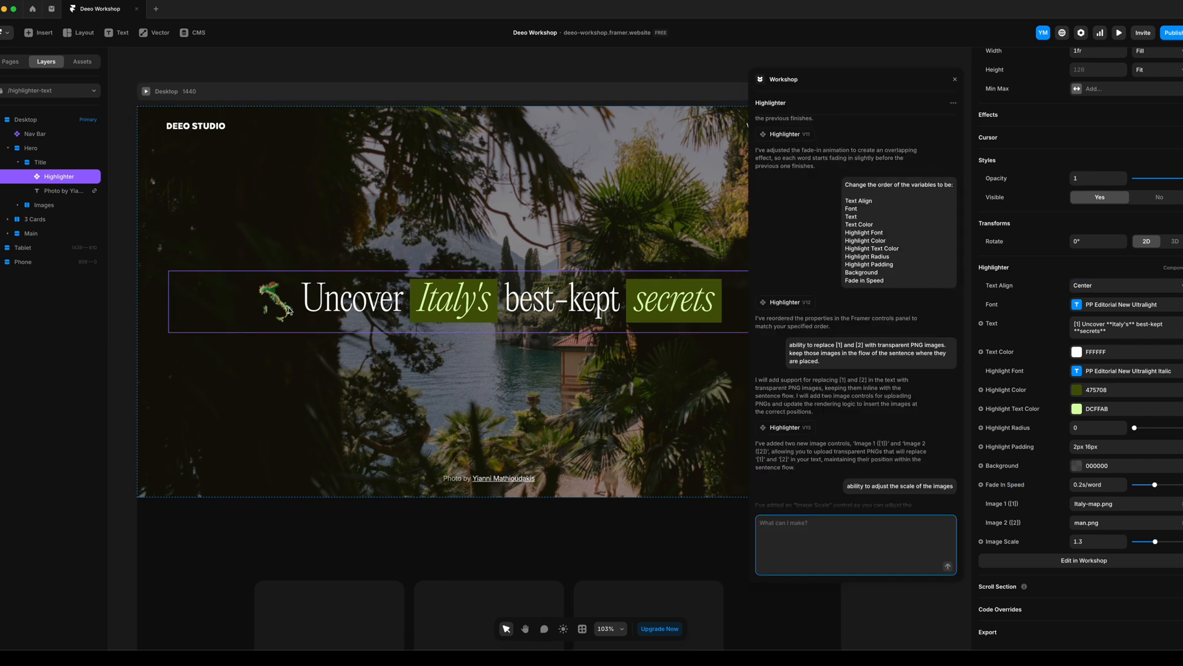
mouse_move(986, 426)
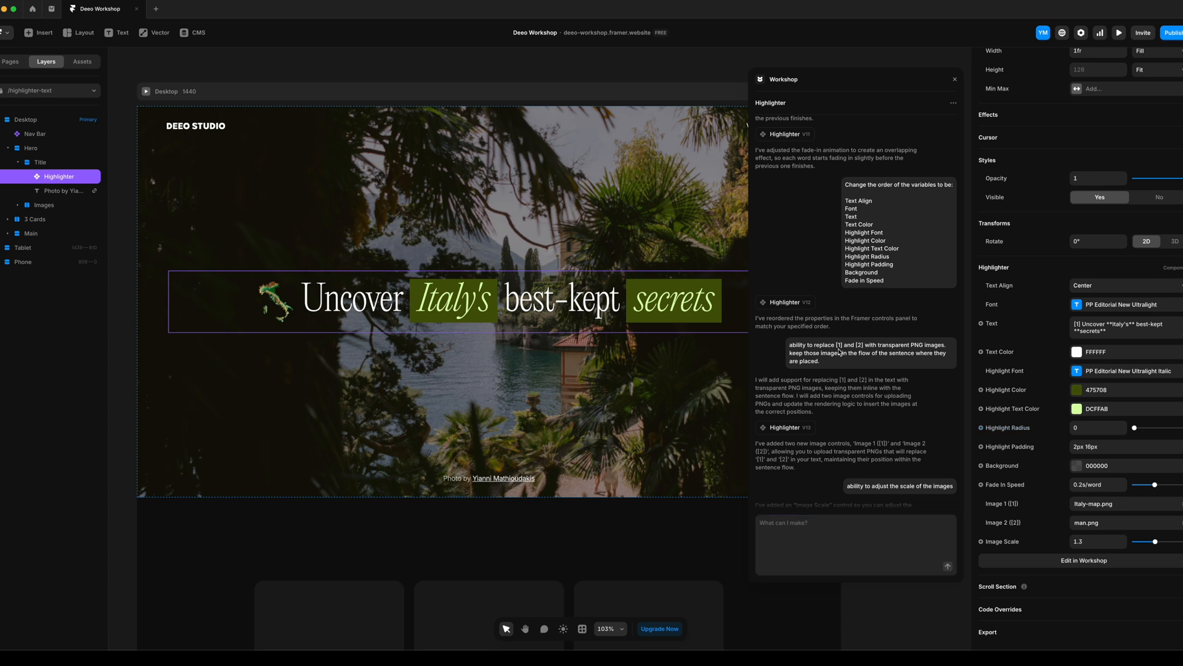
Step: Review the Highlighter chat history, then run the live preview to watch words fade in
scroll("down", 3)
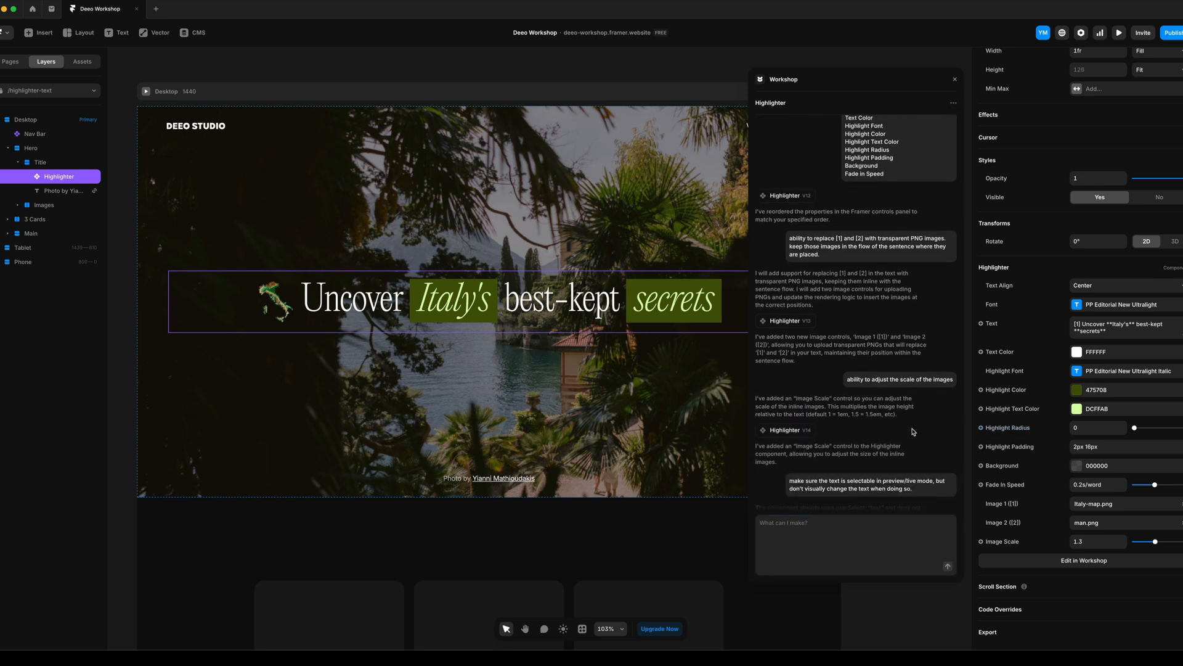
scroll("down", 3)
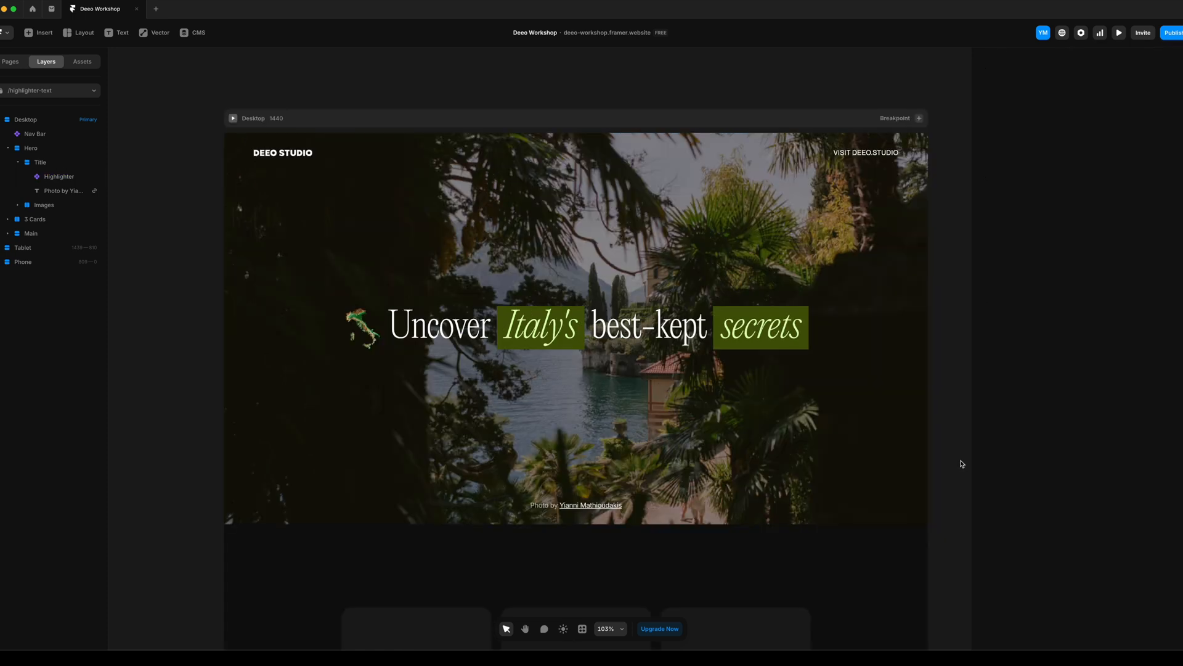
left_click(1119, 32)
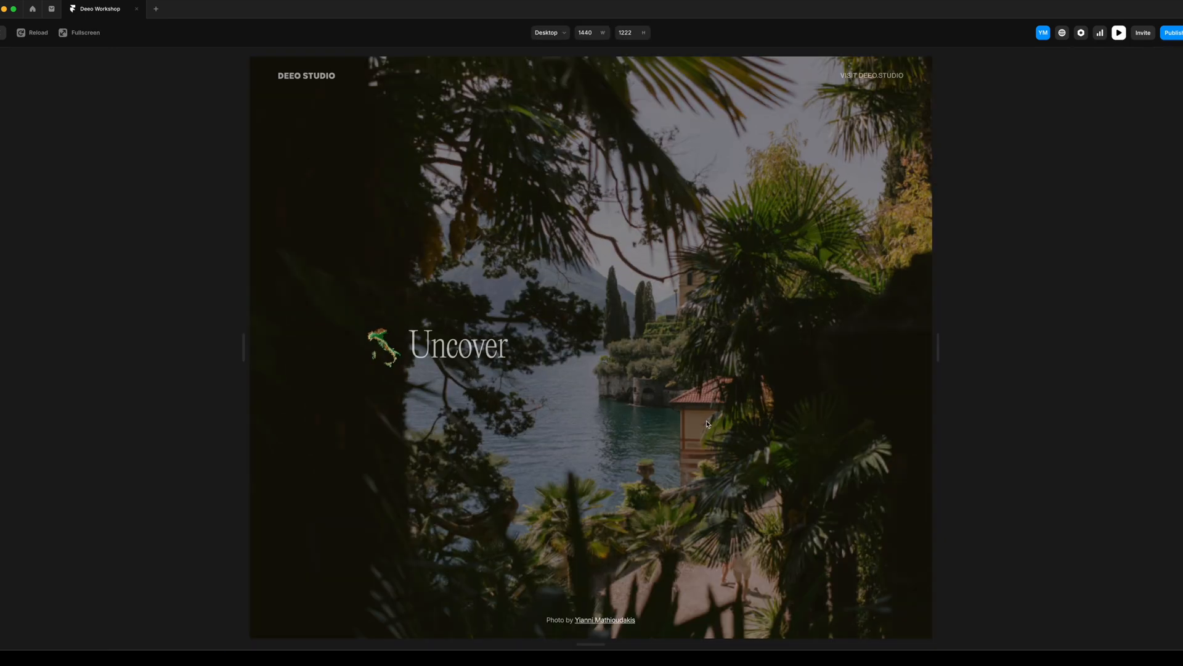